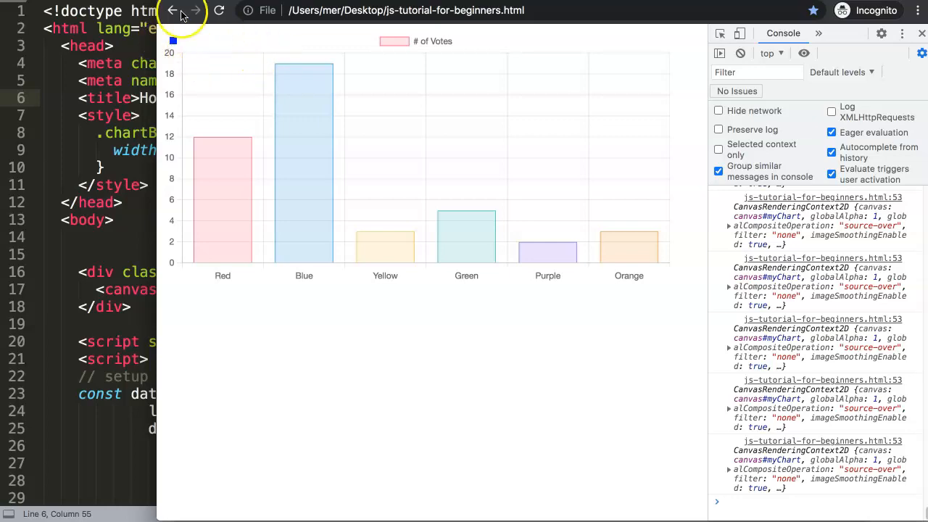
# Switch from the Chrome chart page back to the Sublime Text code.
pyautogui.click(171, 10)
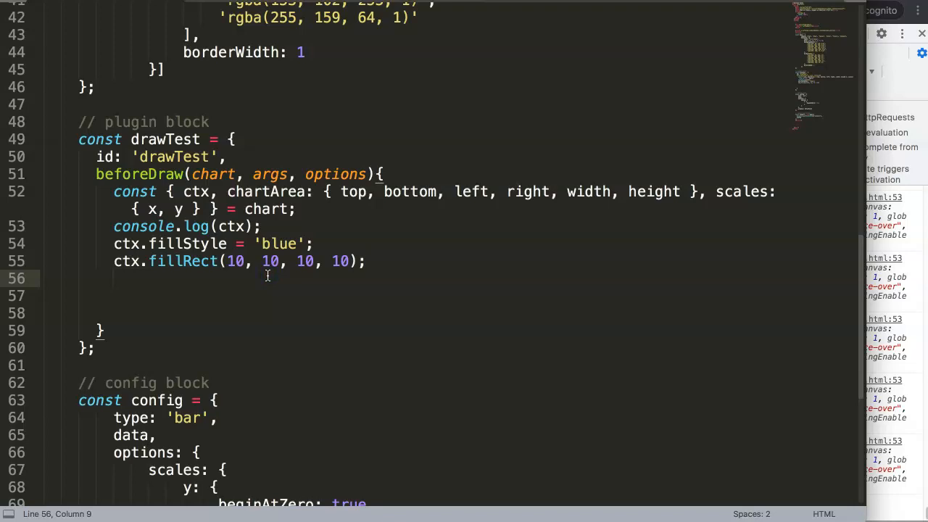
# Add comment lines // x0, // y0, // x1 and // y1 below the fillRect call.
pyautogui.write('1')
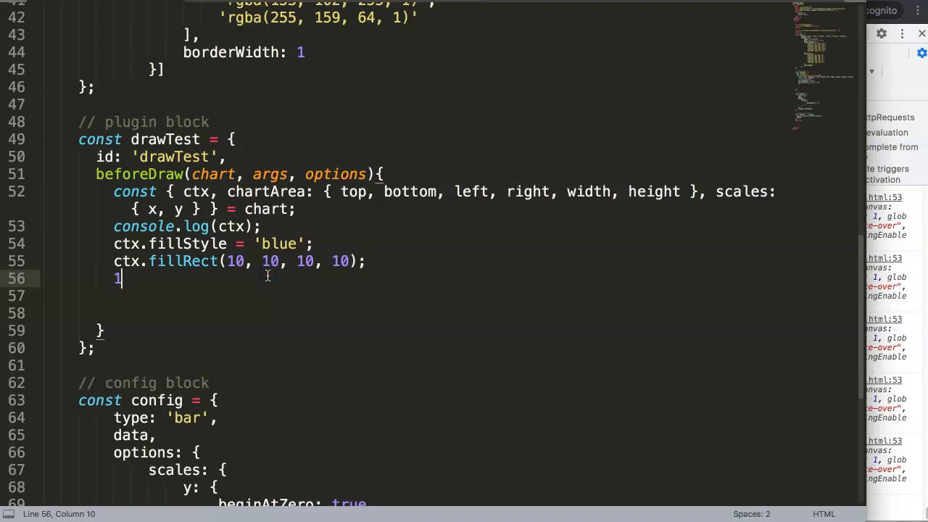
pyautogui.write('//')
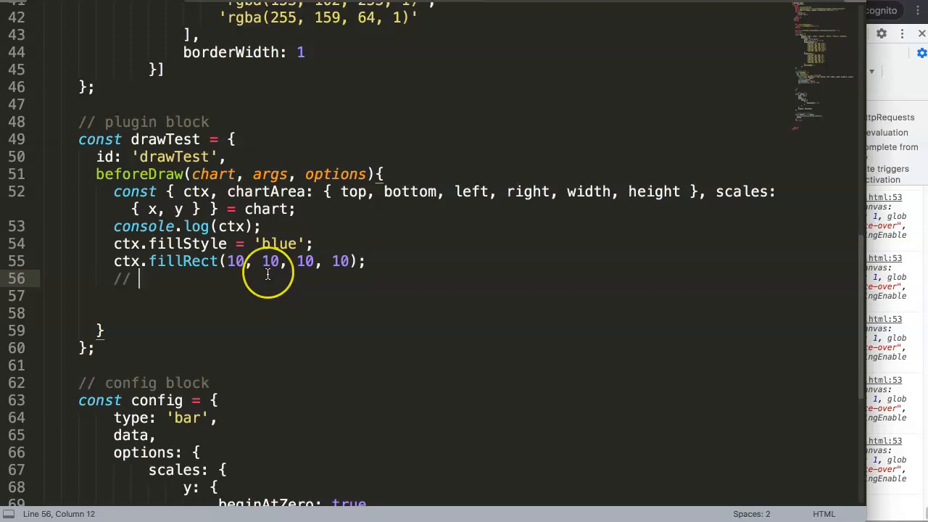
pyautogui.write('x0')
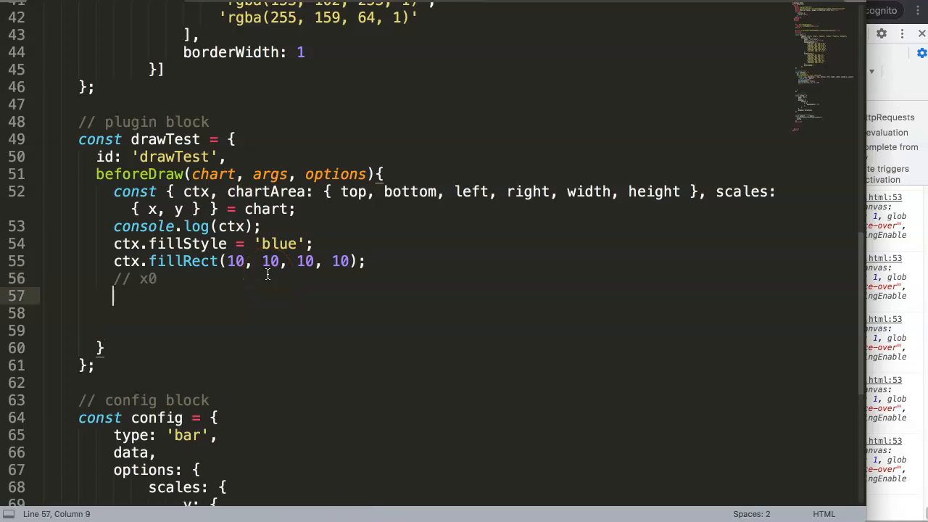
pyautogui.write('// y0')
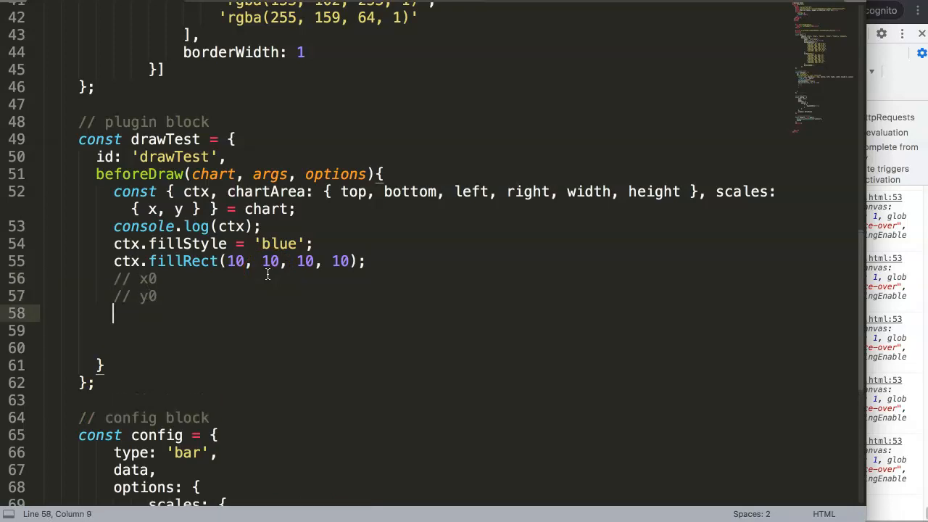
pyautogui.write('// x1')
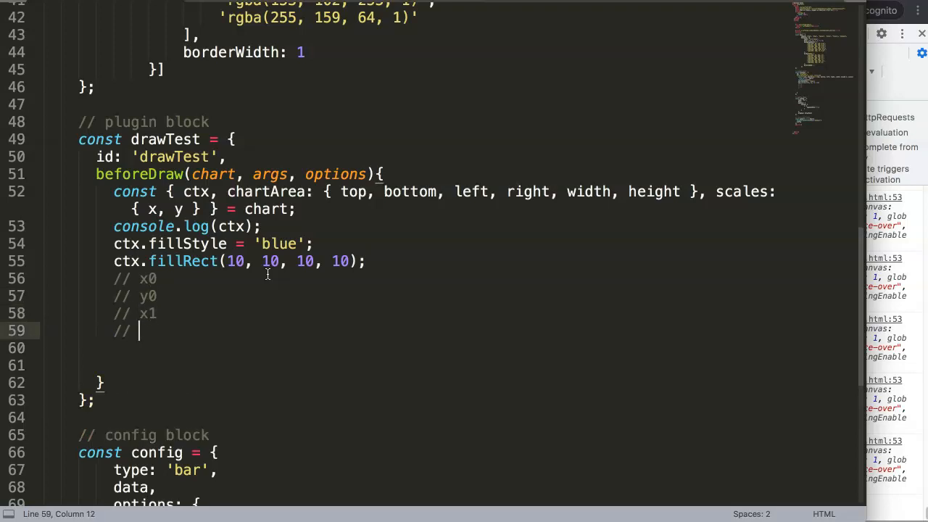
pyautogui.write('y1')
pyautogui.click(271, 279)
pyautogui.write(' =')
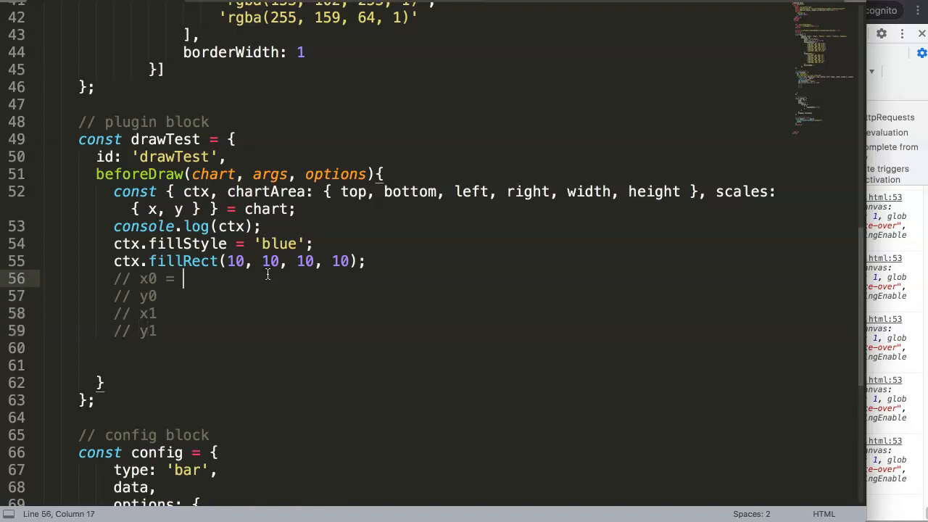
# Describe x0 as the starting point in pixel of the horizontal level.
pyautogui.write('s')
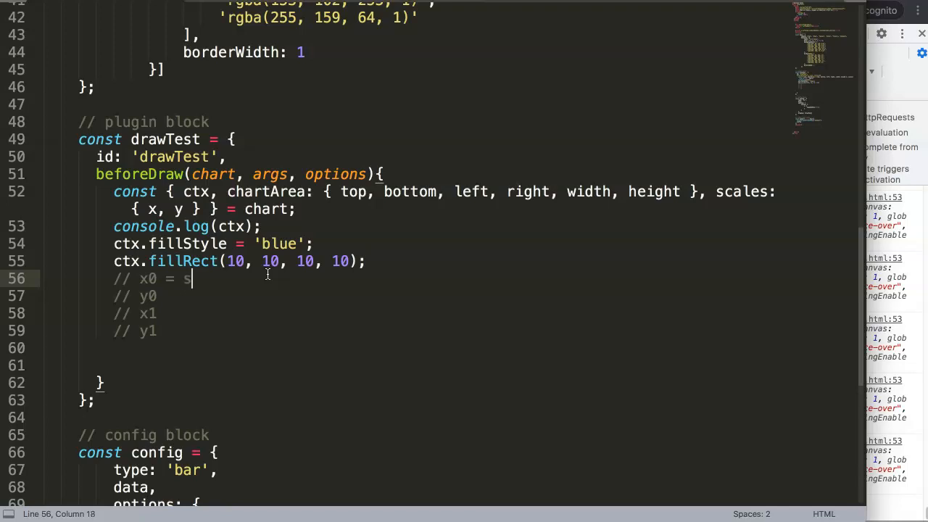
pyautogui.write('the starting point in P')
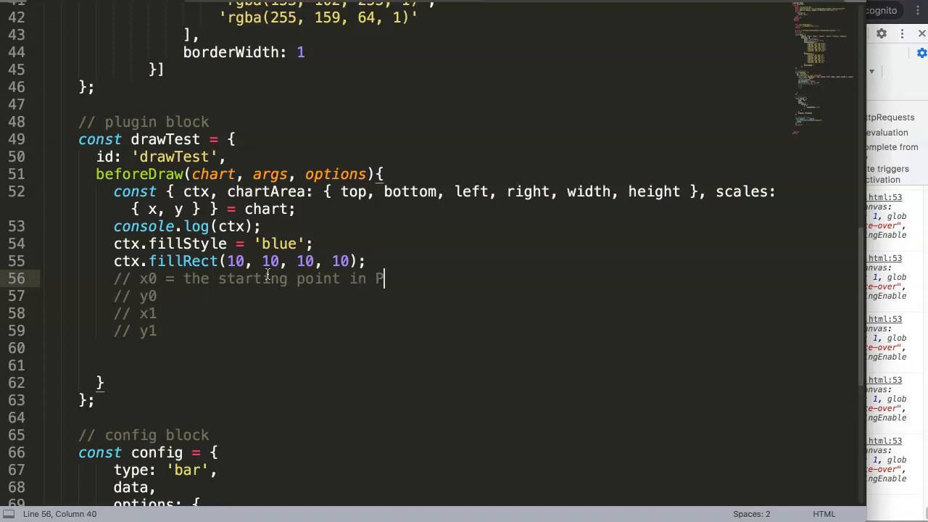
pyautogui.write('ixel')
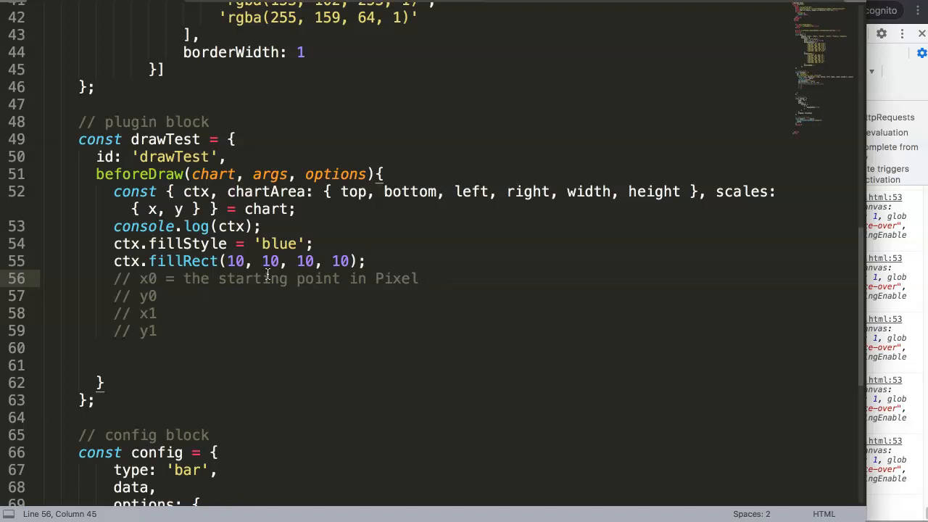
pyautogui.write('SVG')
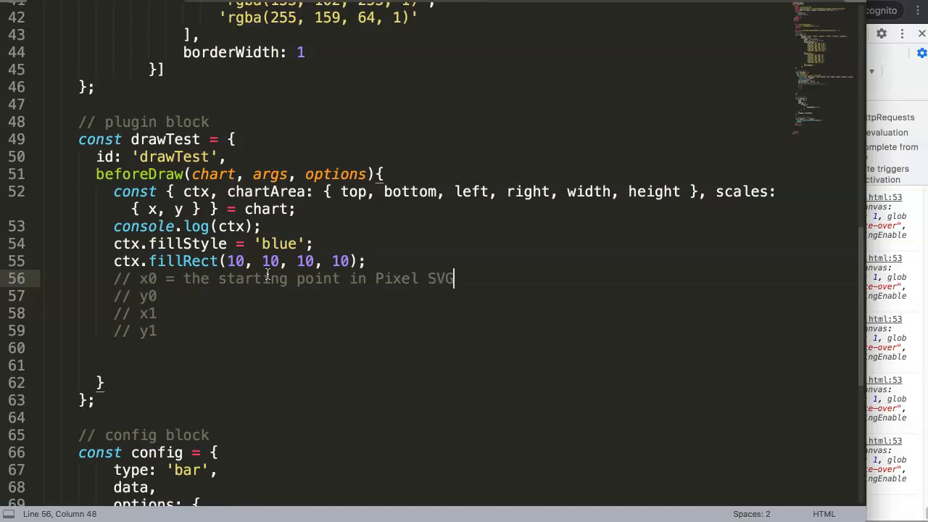
pyautogui.press('BackSpace')
pyautogui.write('of')
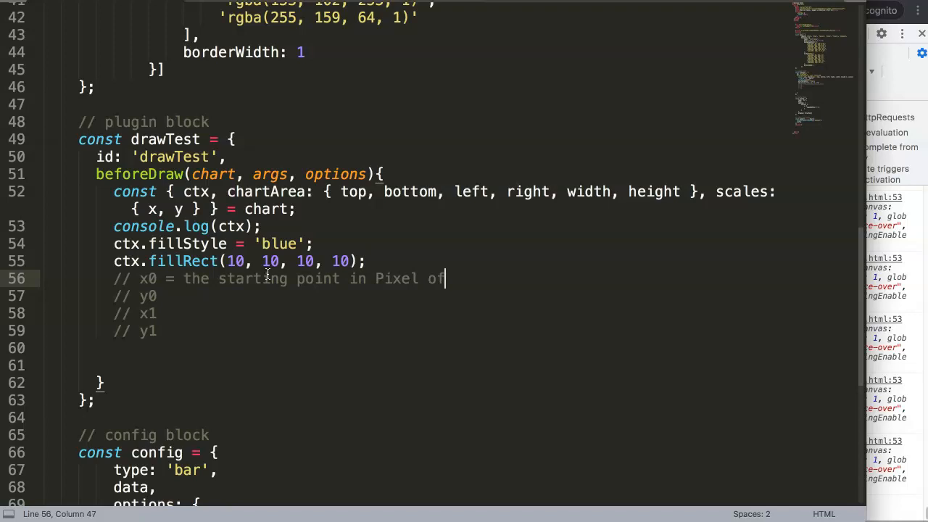
pyautogui.write('the ho')
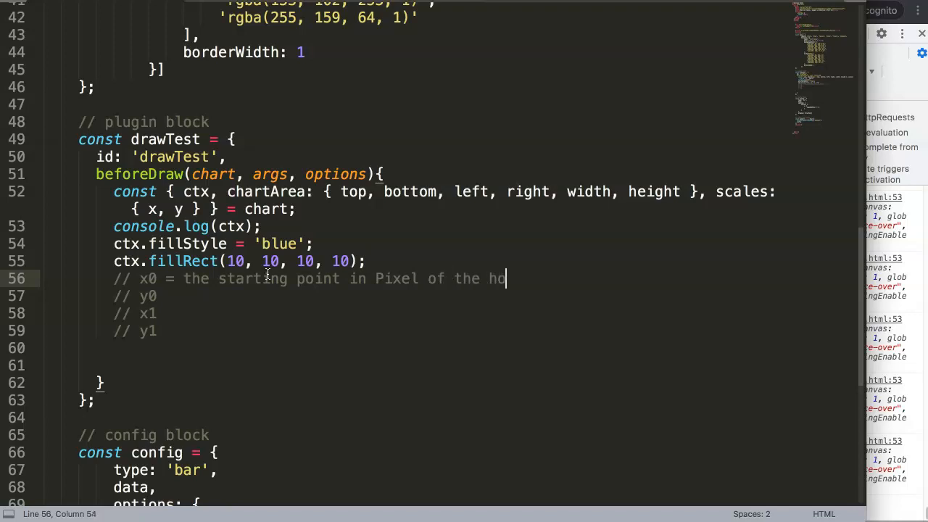
pyautogui.write('rizontal')
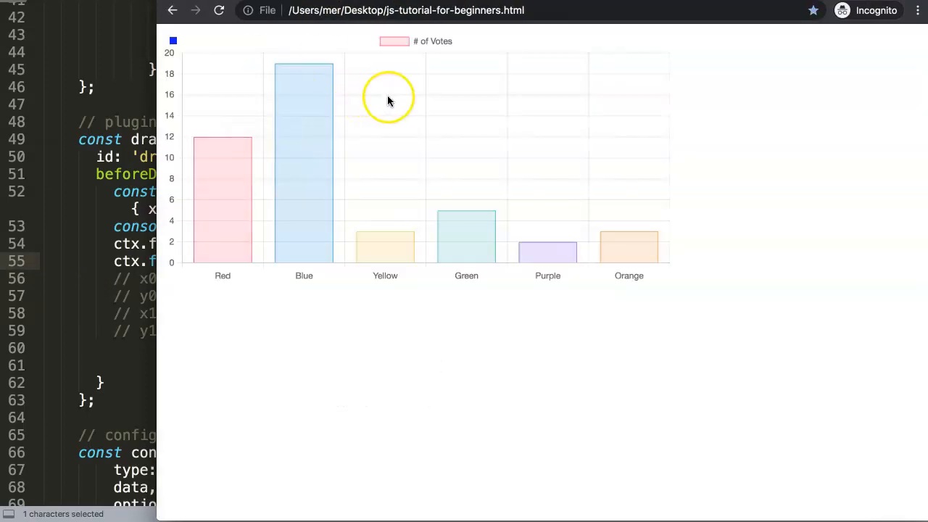
# Bring up Chrome's DevTools to inspect the canvas#myChart element.
pyautogui.click(722, 36)
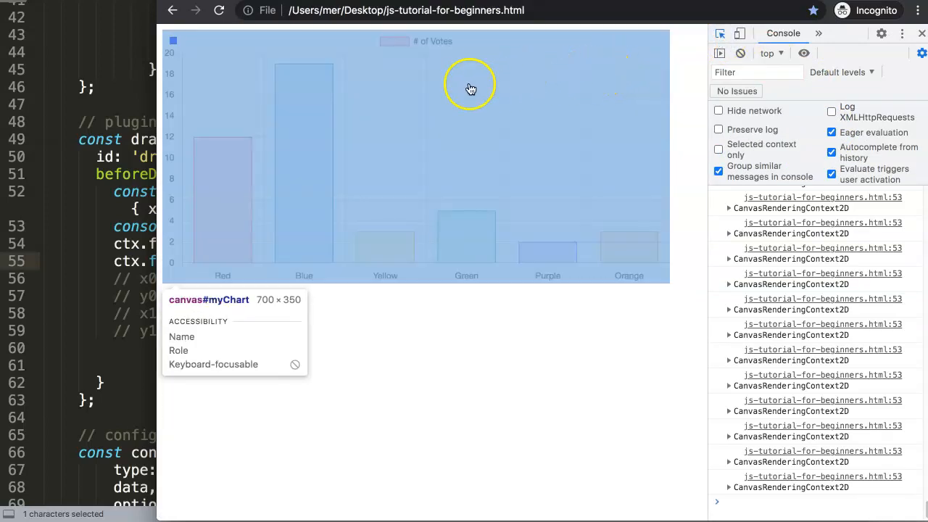
pyautogui.moveTo(375, 133)
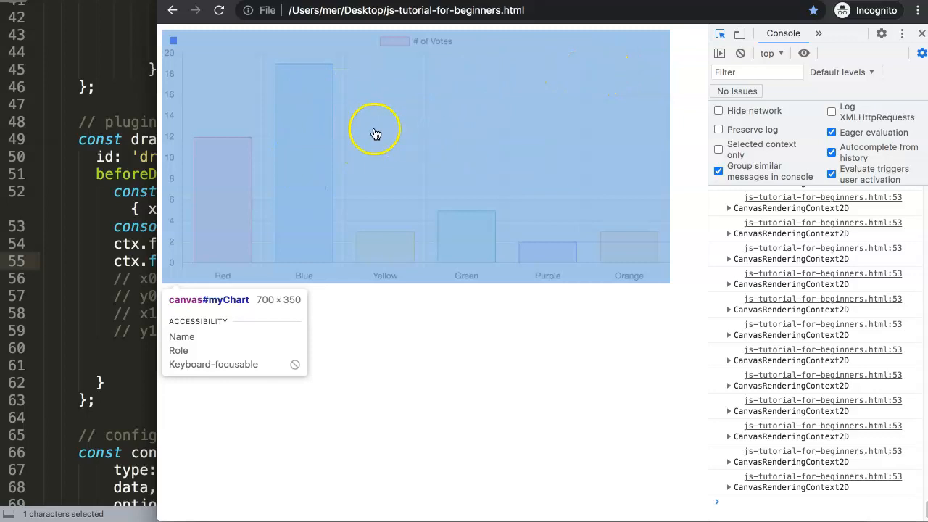
pyautogui.moveTo(219, 104)
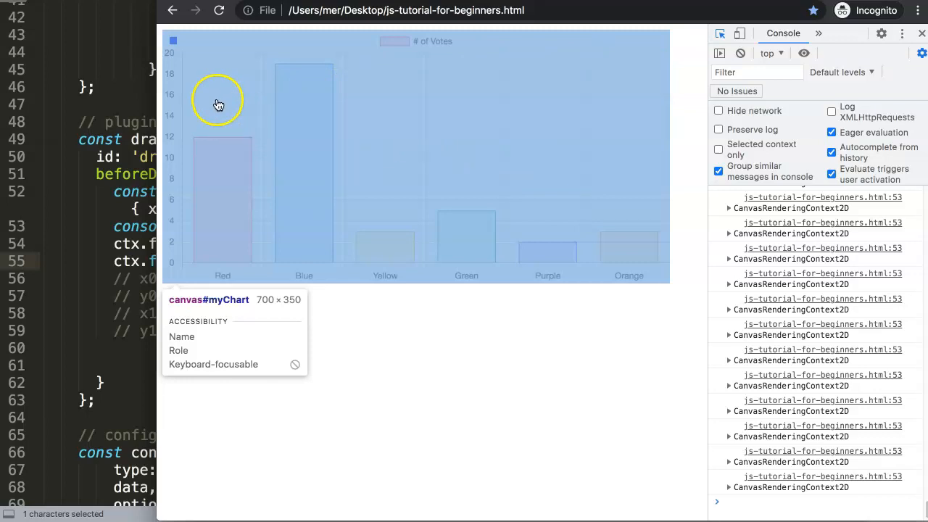
pyautogui.moveTo(267, 271)
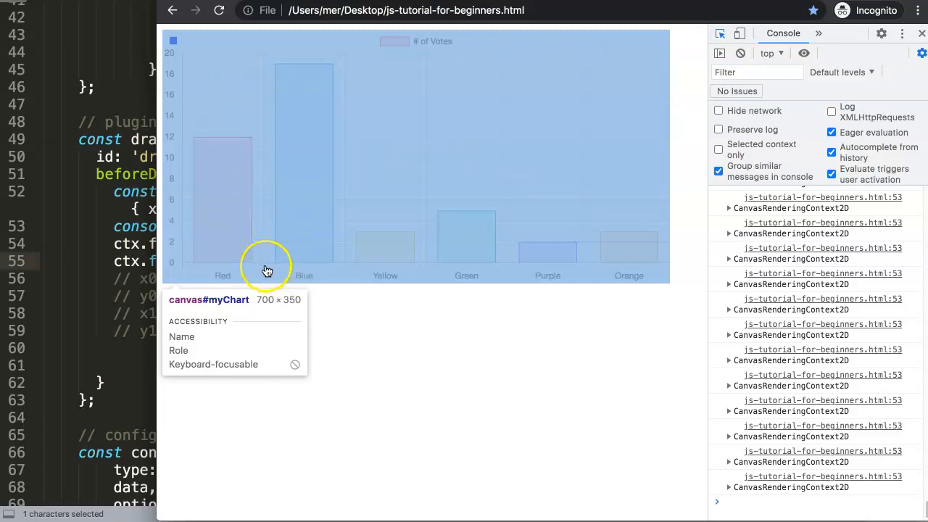
pyautogui.moveTo(264, 257)
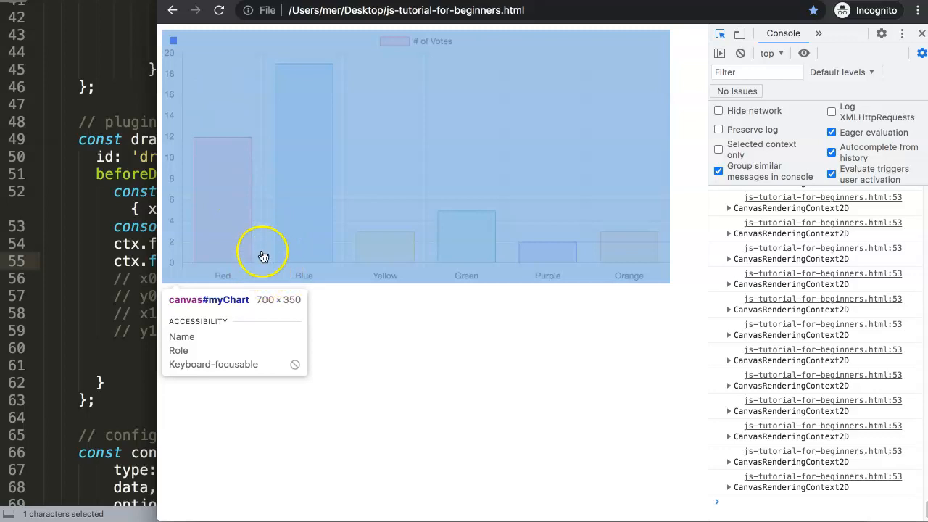
pyautogui.moveTo(249, 201)
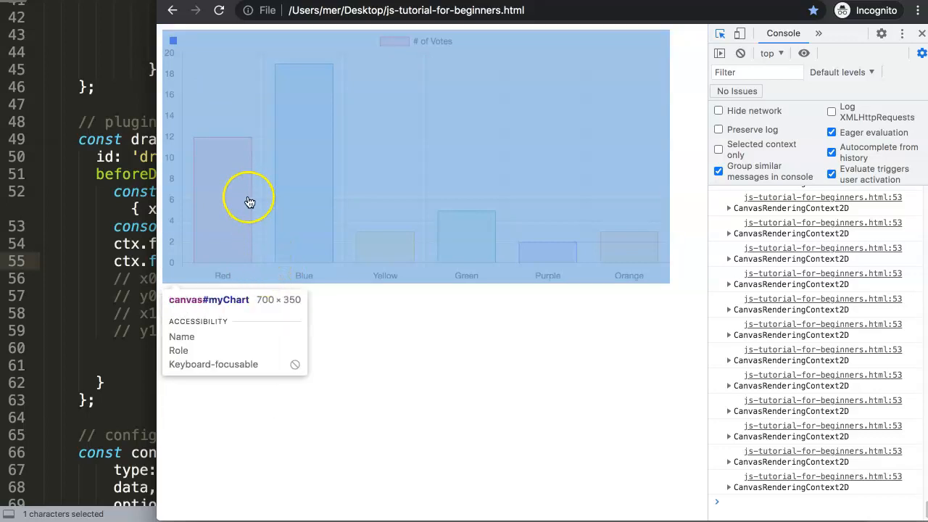
pyautogui.moveTo(296, 271)
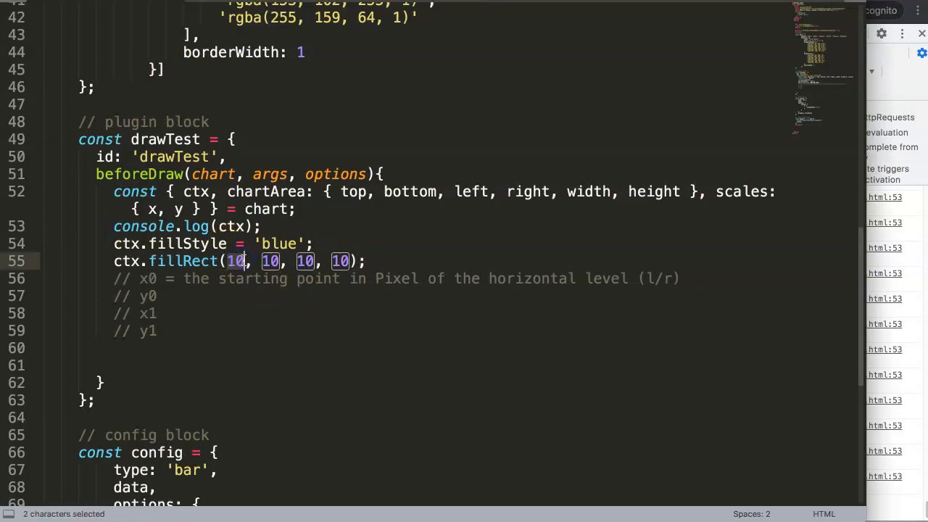
pyautogui.moveTo(243, 261)
pyautogui.write(' = the starting point in Pixel of the vertical level (l/r)')
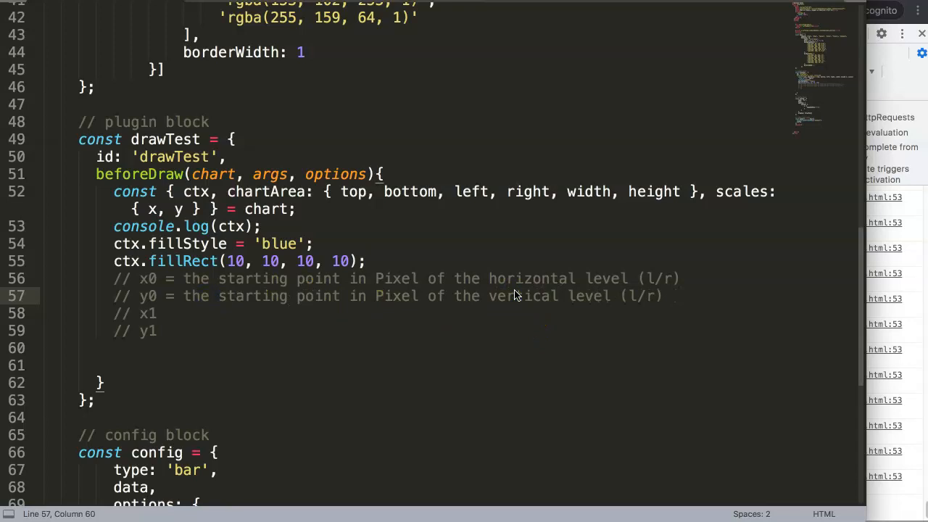
# Select the second fillRect argument after finishing the y0 vertical-start comment.
pyautogui.doubleClick(643, 295)
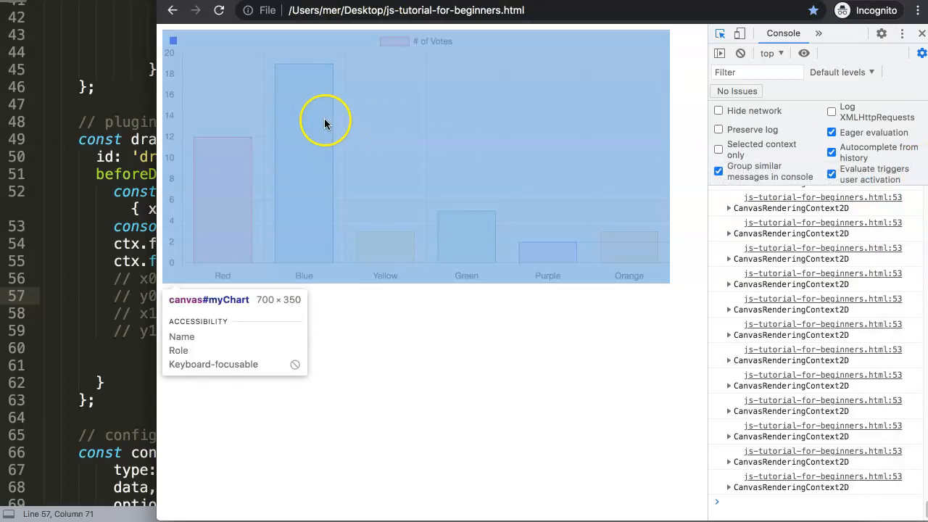
pyautogui.moveTo(174, 40)
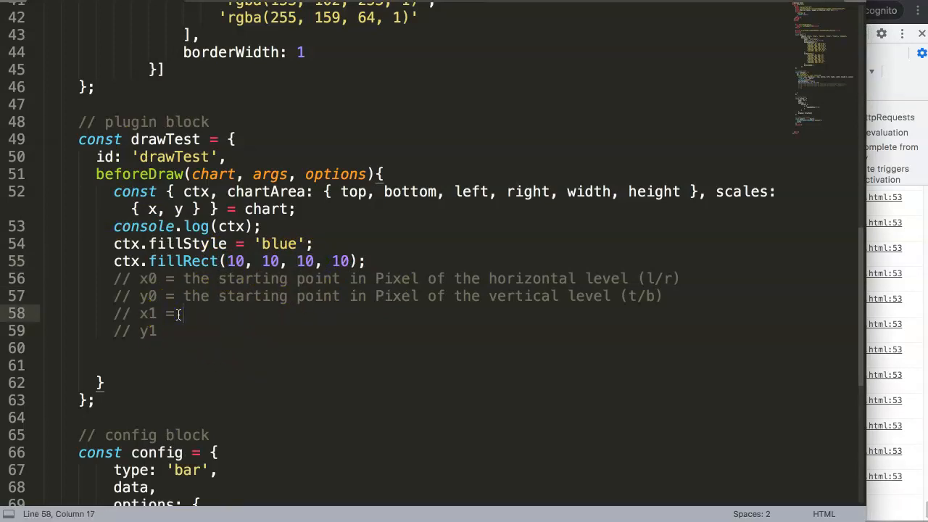
# Write the x1 comment 'the length in pixel of the horizontal level (l/r)' and select the third fillRect value.
pyautogui.write('the length in p')
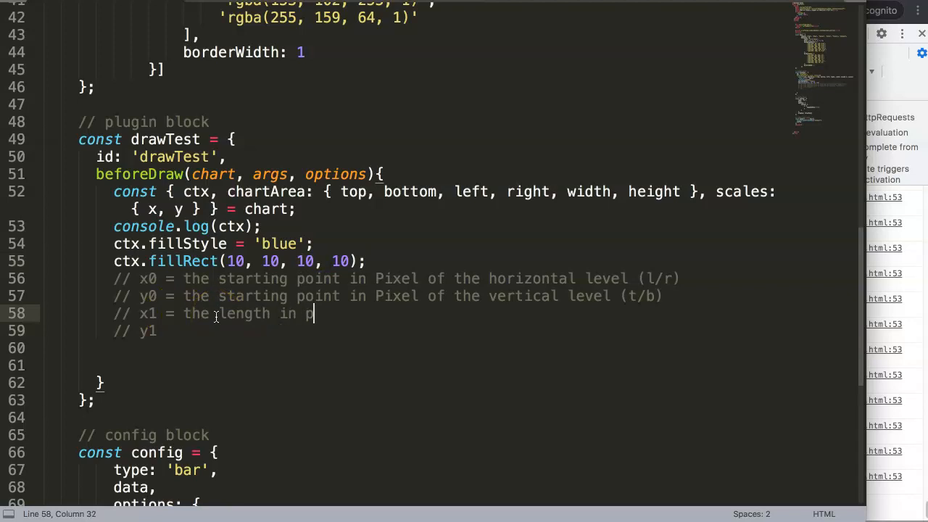
pyautogui.write('ixel of the')
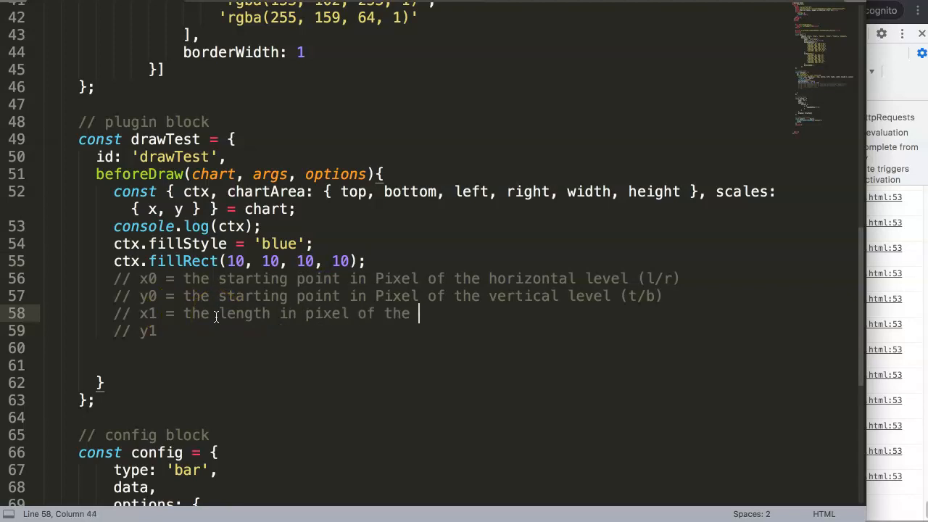
pyautogui.write('horizontal level (l/r')
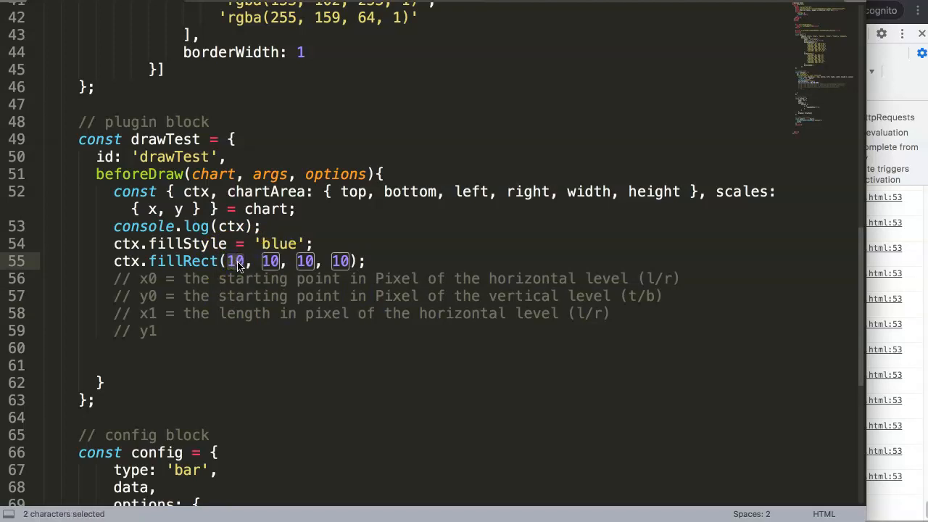
pyautogui.click(264, 261)
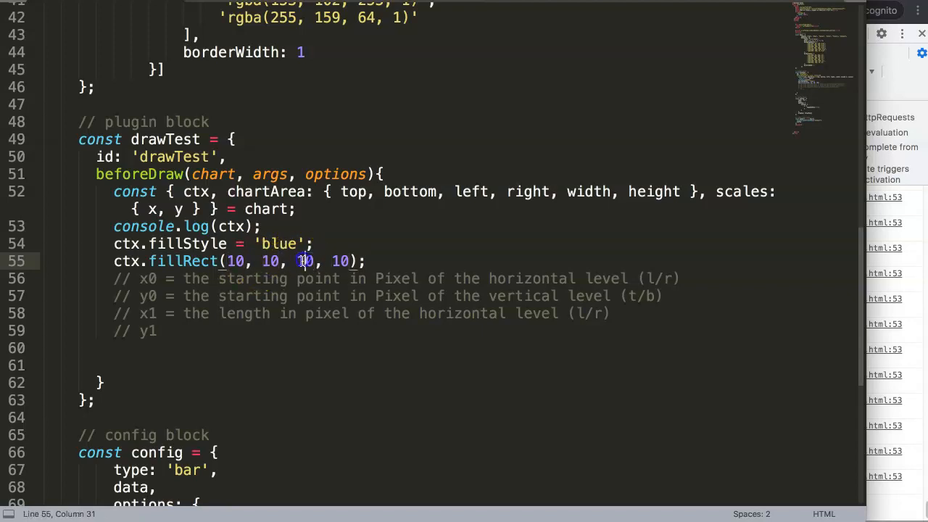
pyautogui.doubleClick(304, 261)
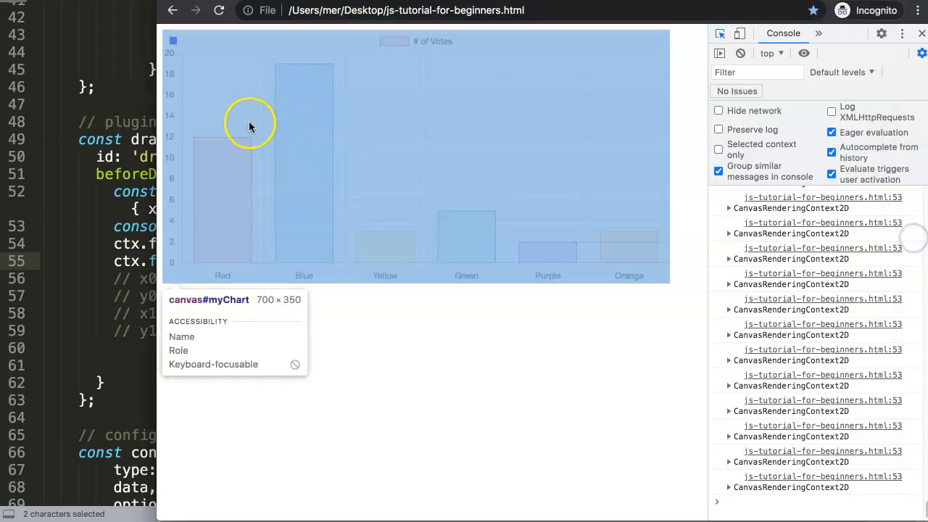
pyautogui.moveTo(185, 58)
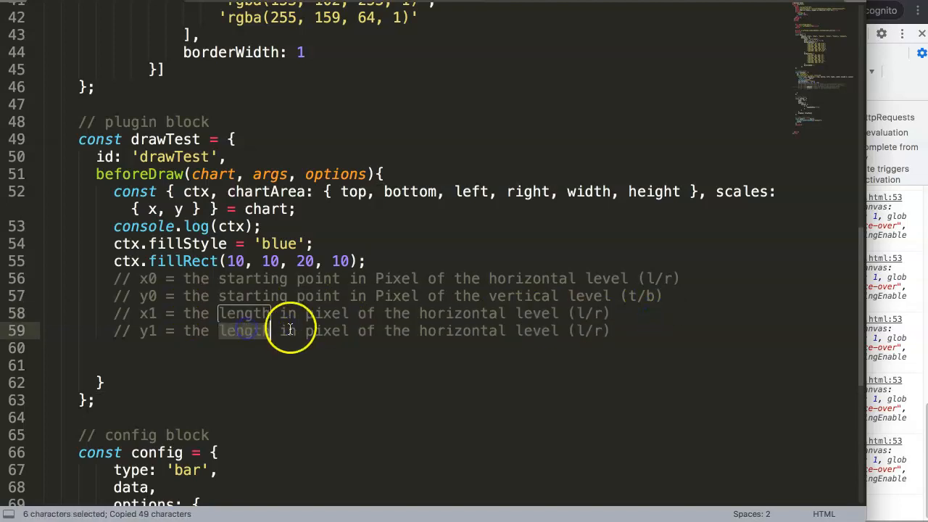
# Replace 'length' with 'width' in the x1 comment and select the line to reuse it for y1.
pyautogui.click(249, 313)
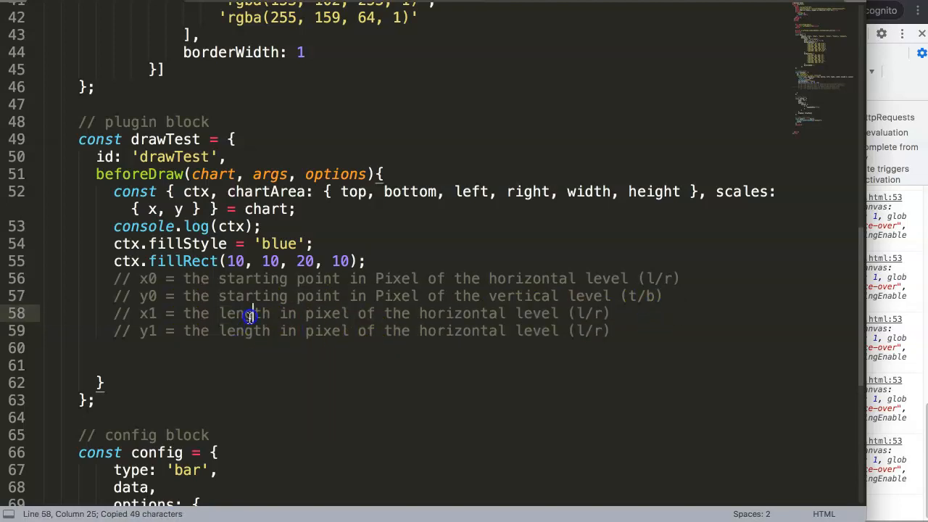
pyautogui.write('width')
pyautogui.click(359, 331)
pyautogui.write('heigh')
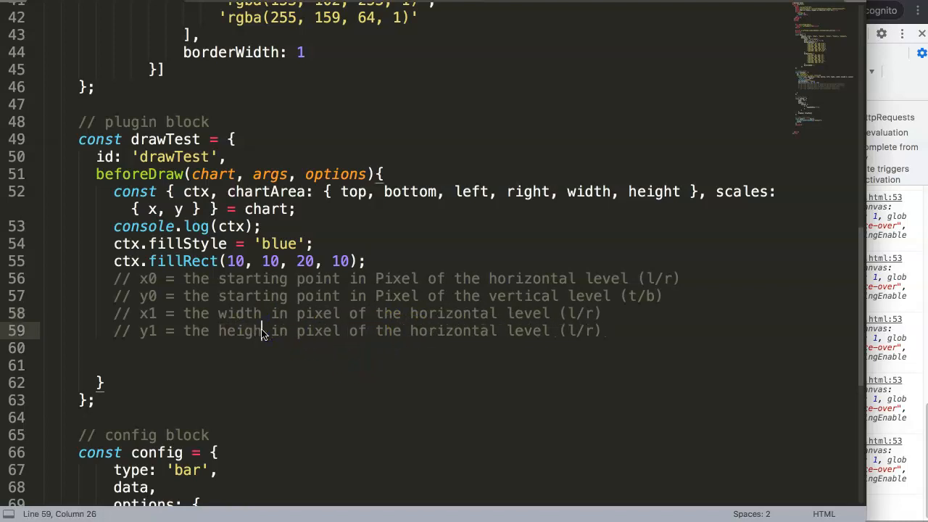
pyautogui.click(356, 313)
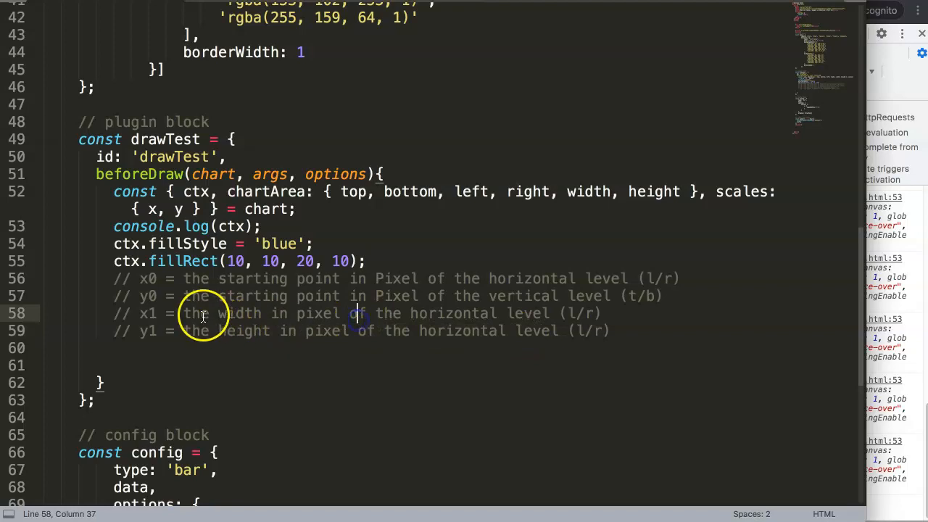
pyautogui.moveTo(186, 314); pyautogui.dragTo(563, 313)
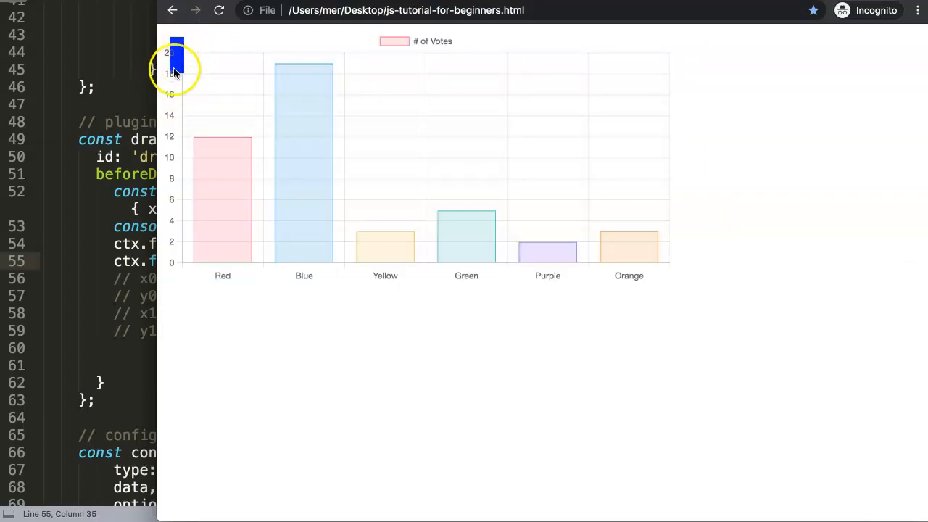
pyautogui.moveTo(200, 78)
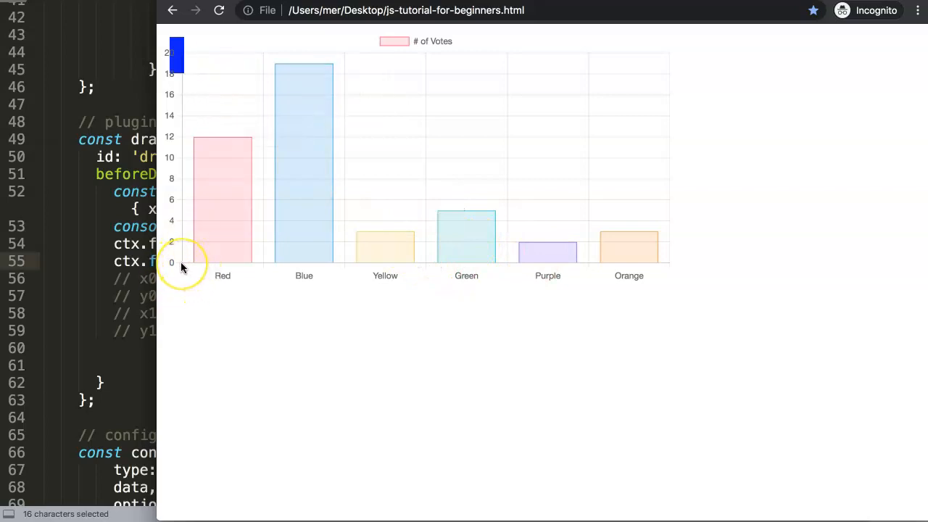
pyautogui.moveTo(194, 171)
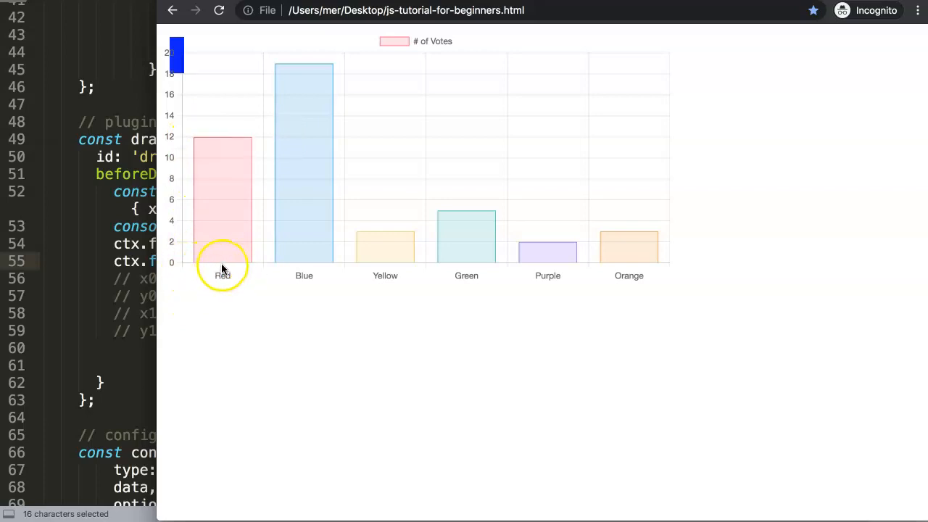
pyautogui.moveTo(153, 43)
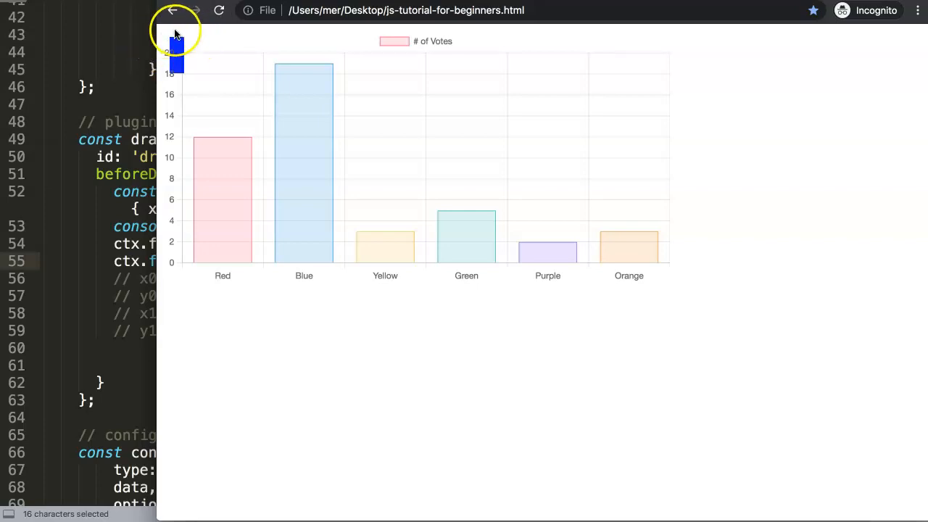
pyautogui.moveTo(244, 246)
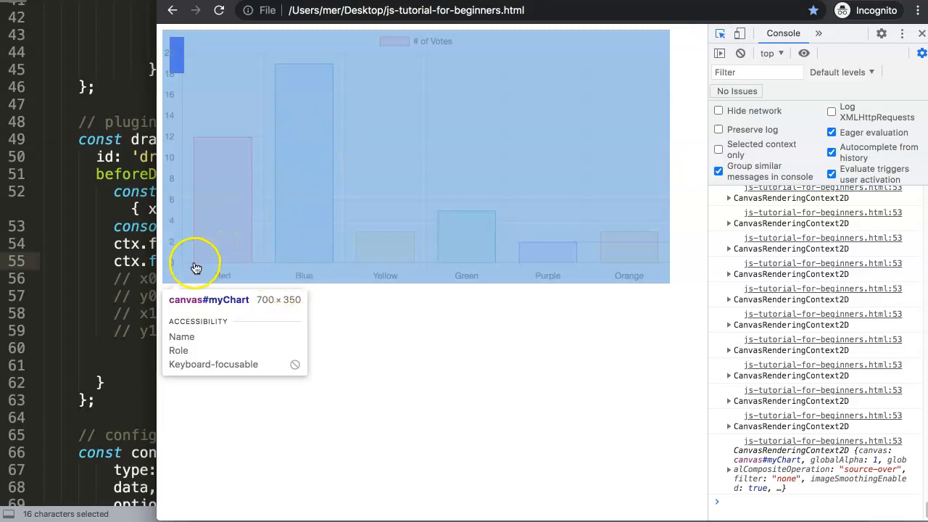
pyautogui.moveTo(189, 284)
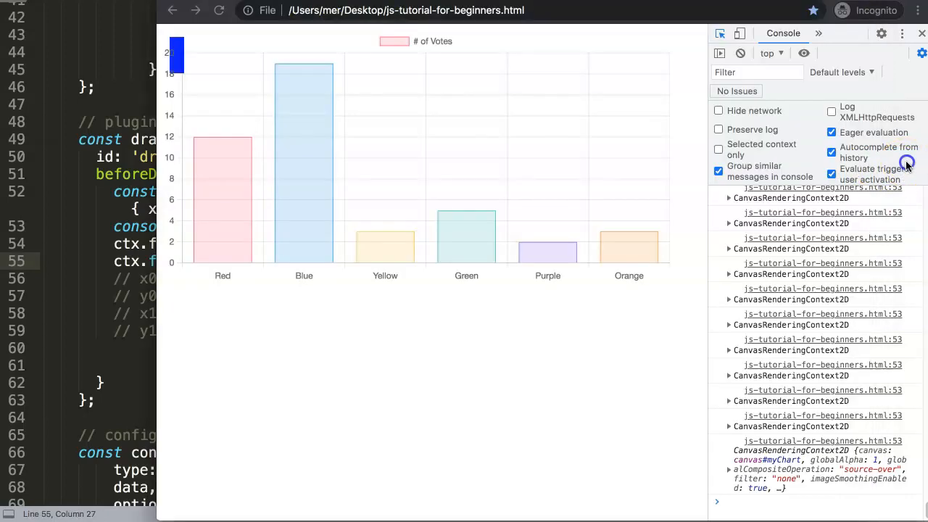
pyautogui.moveTo(182, 58)
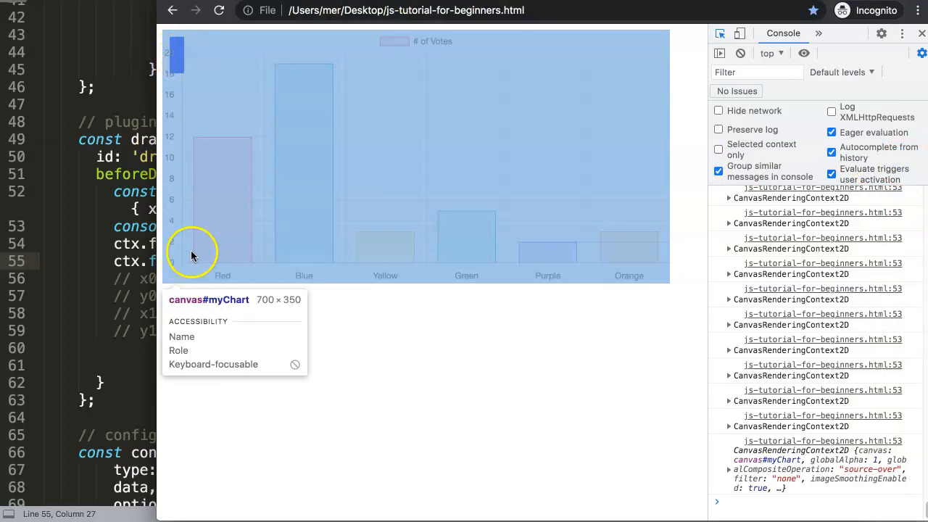
pyautogui.moveTo(195, 258)
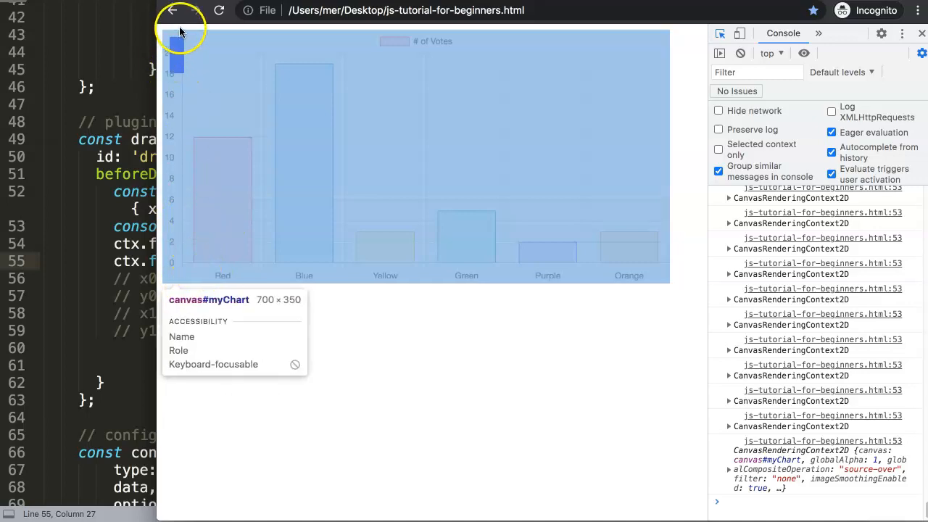
pyautogui.moveTo(180, 246)
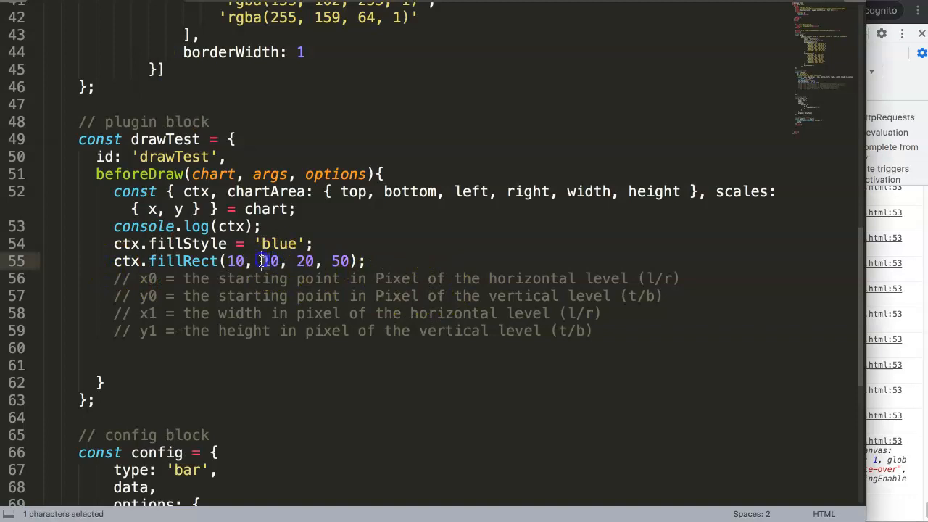
# Set the second fillRect argument to 300 and select the height value 50.
pyautogui.write('300')
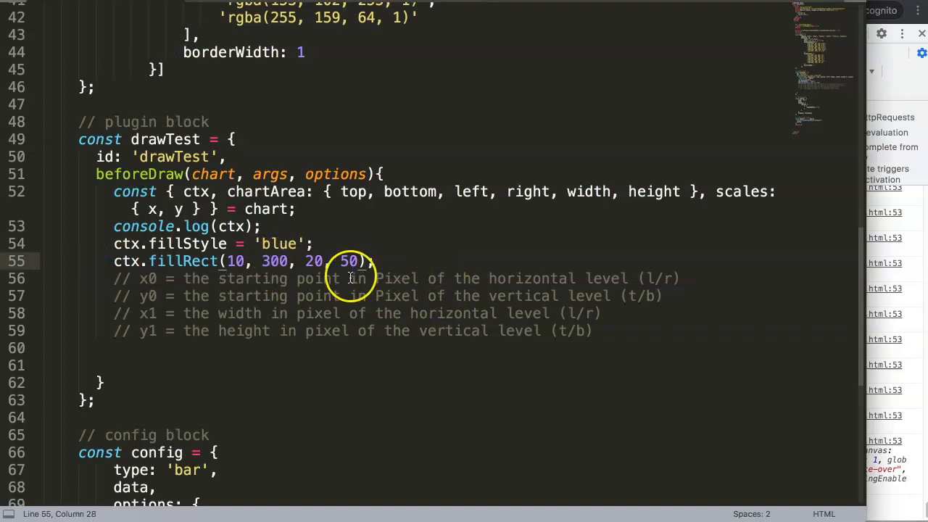
pyautogui.doubleClick(274, 261)
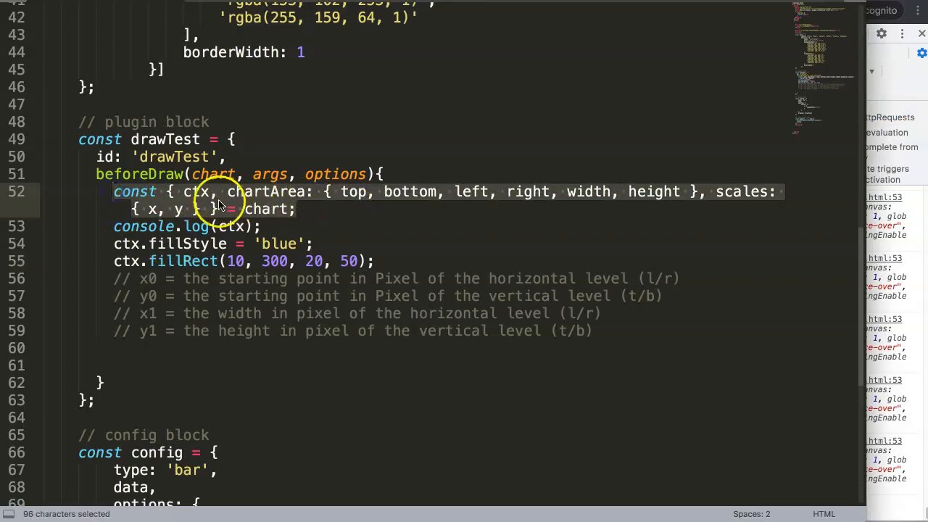
pyautogui.click(284, 296)
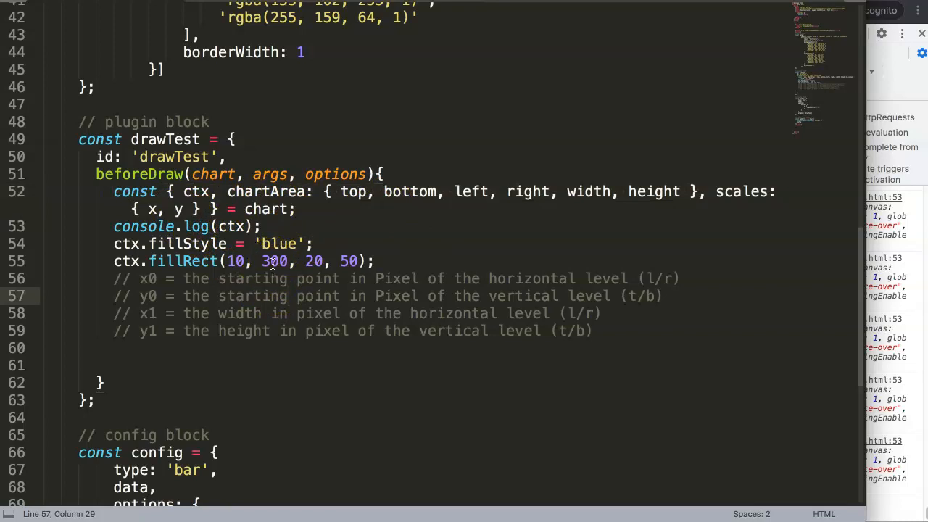
pyautogui.click(142, 192)
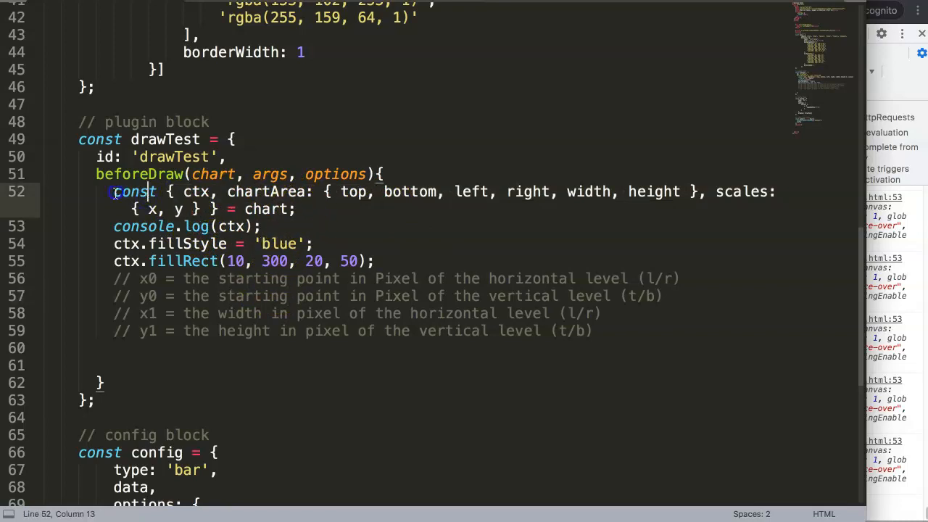
pyautogui.moveTo(113, 191); pyautogui.dragTo(296, 209)
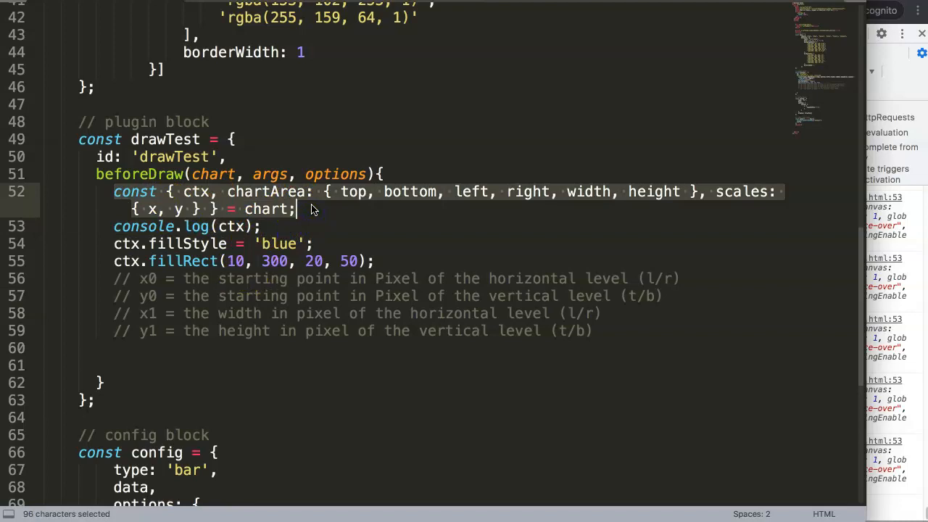